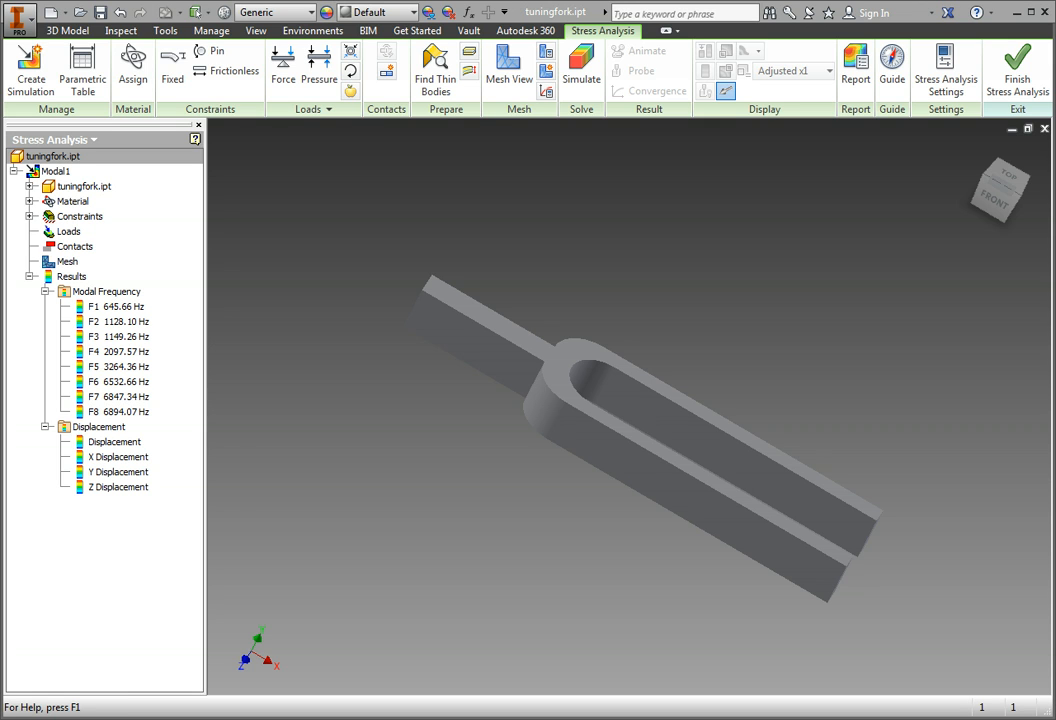
# - Activate the F1 645.66 Hz modal frequency result in the browser
pyautogui.click(118, 306)
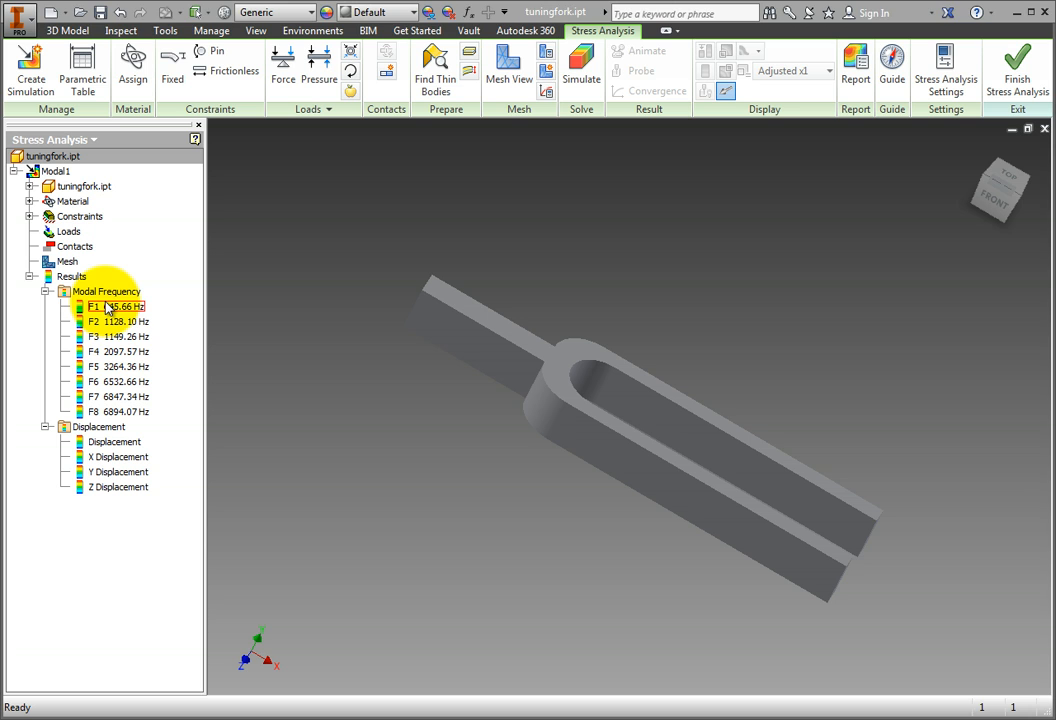
pyautogui.rightClick(117, 306)
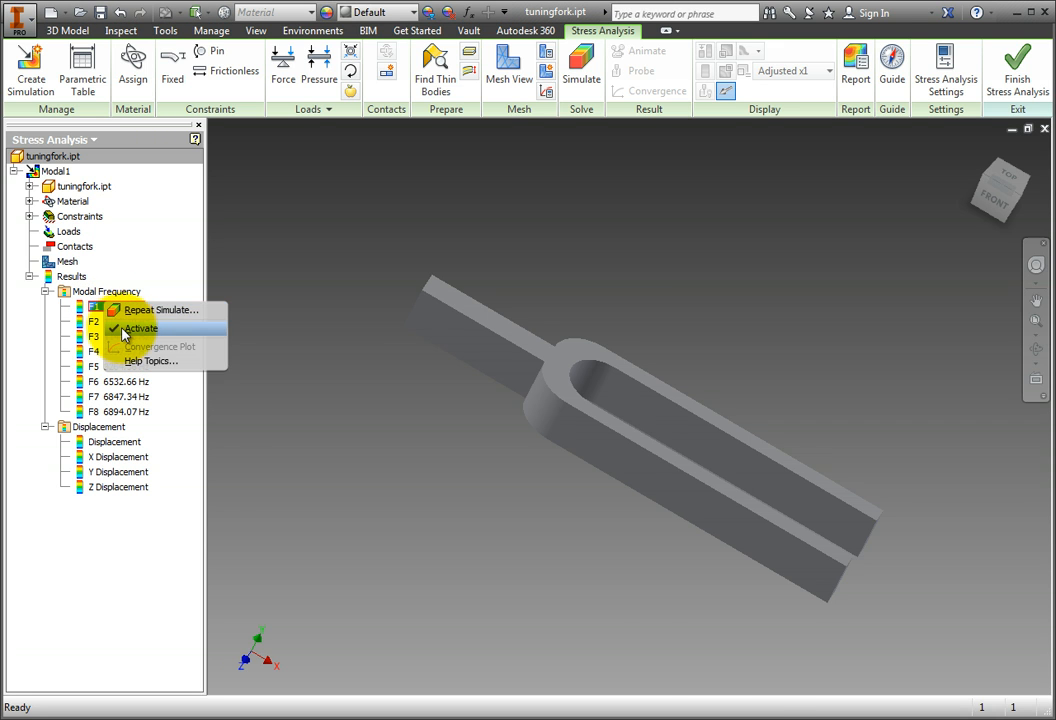
pyautogui.click(141, 328)
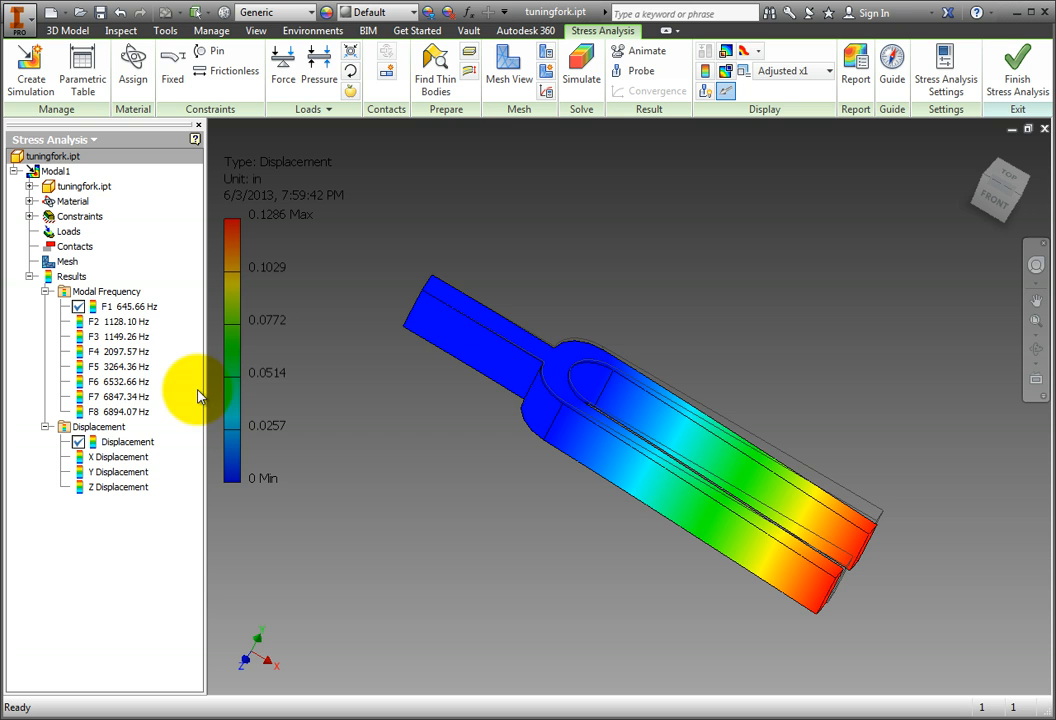
# - Show the 1128.10, 1149.26, 2097.57 and 6894.07 Hz mode shapes in turn
pyautogui.click(112, 321)
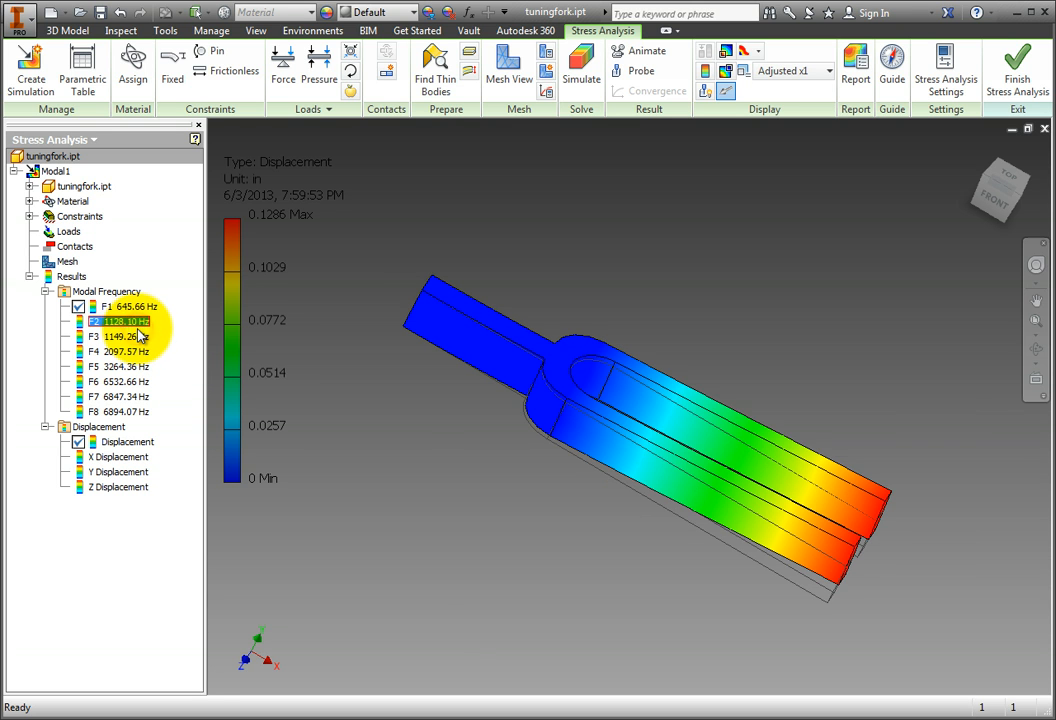
pyautogui.click(113, 351)
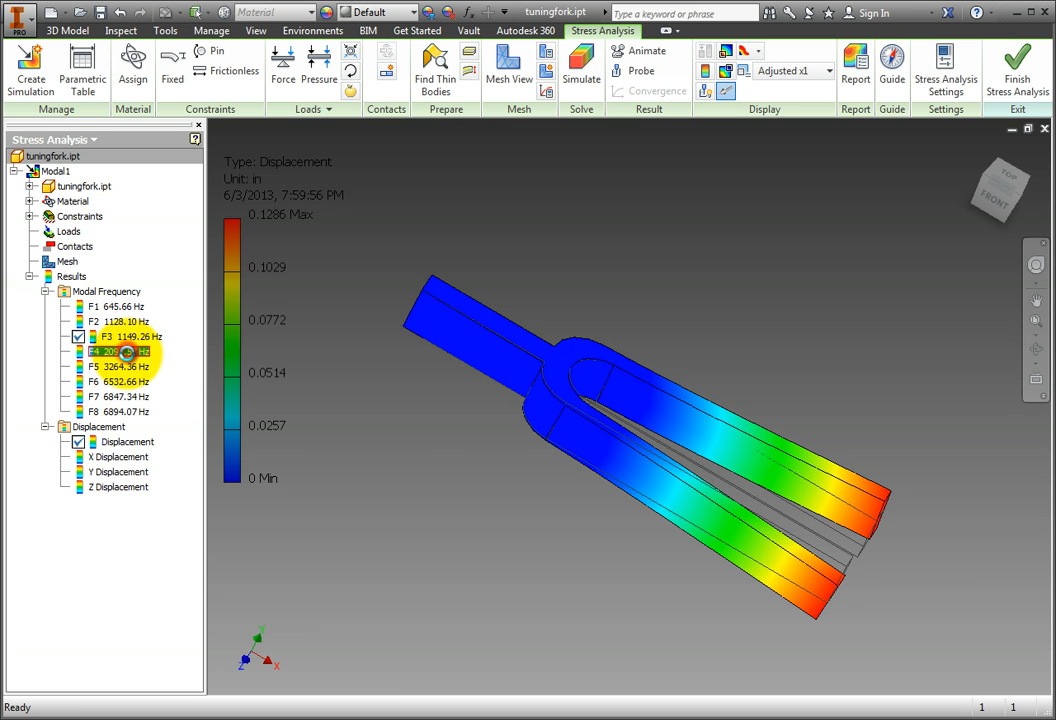
pyautogui.click(115, 380)
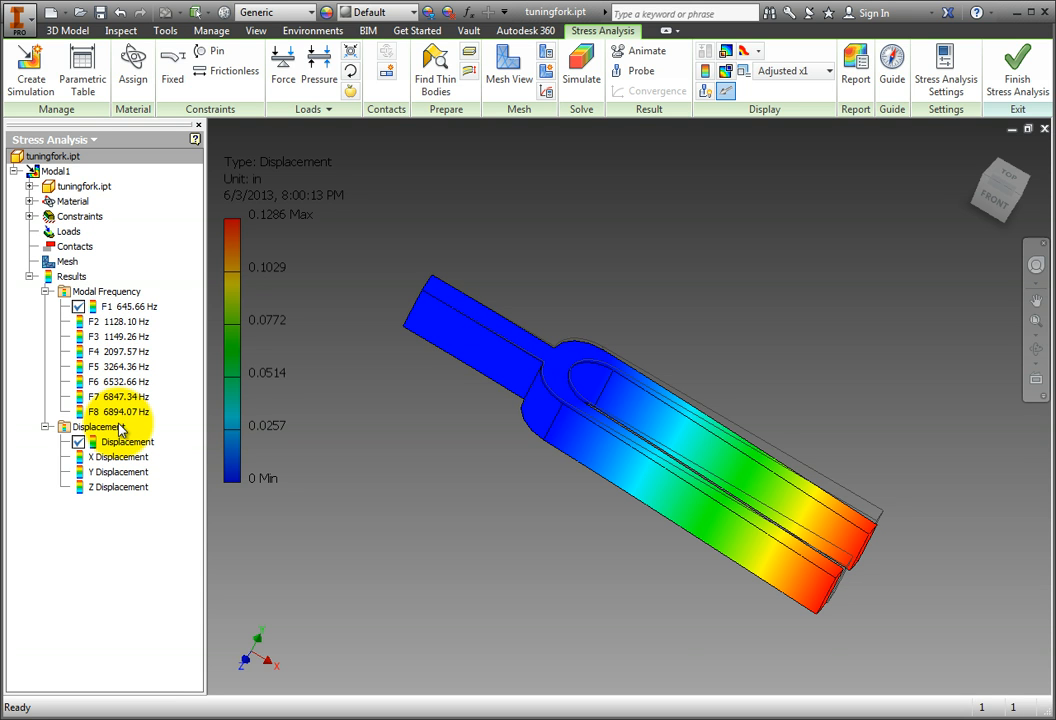
pyautogui.click(112, 411)
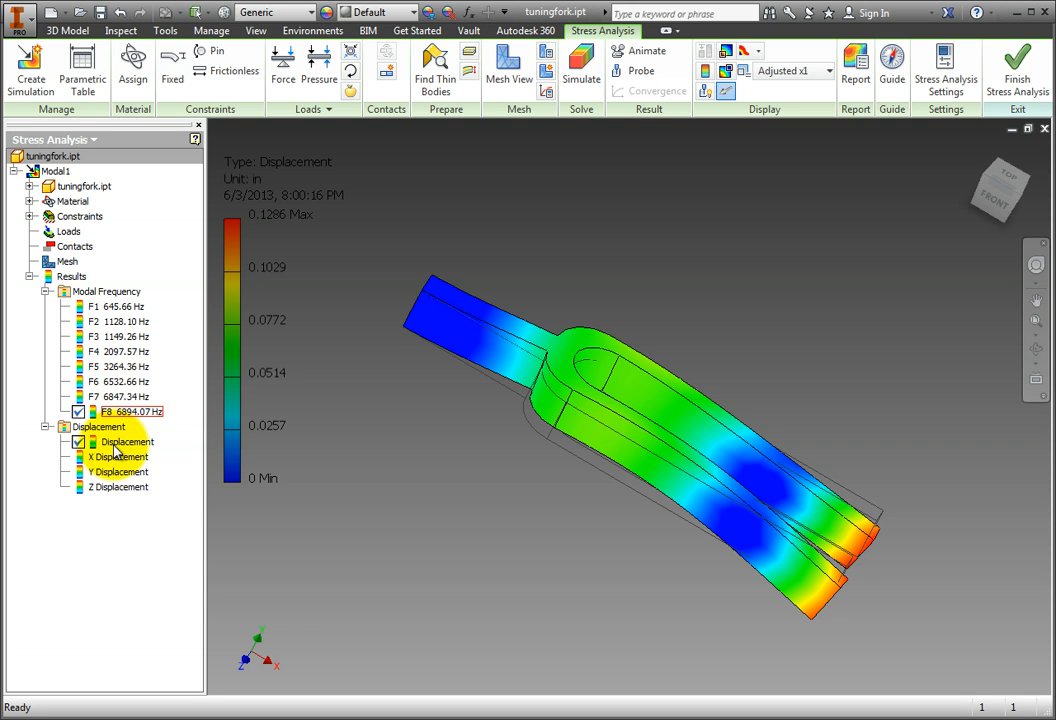
pyautogui.click(117, 456)
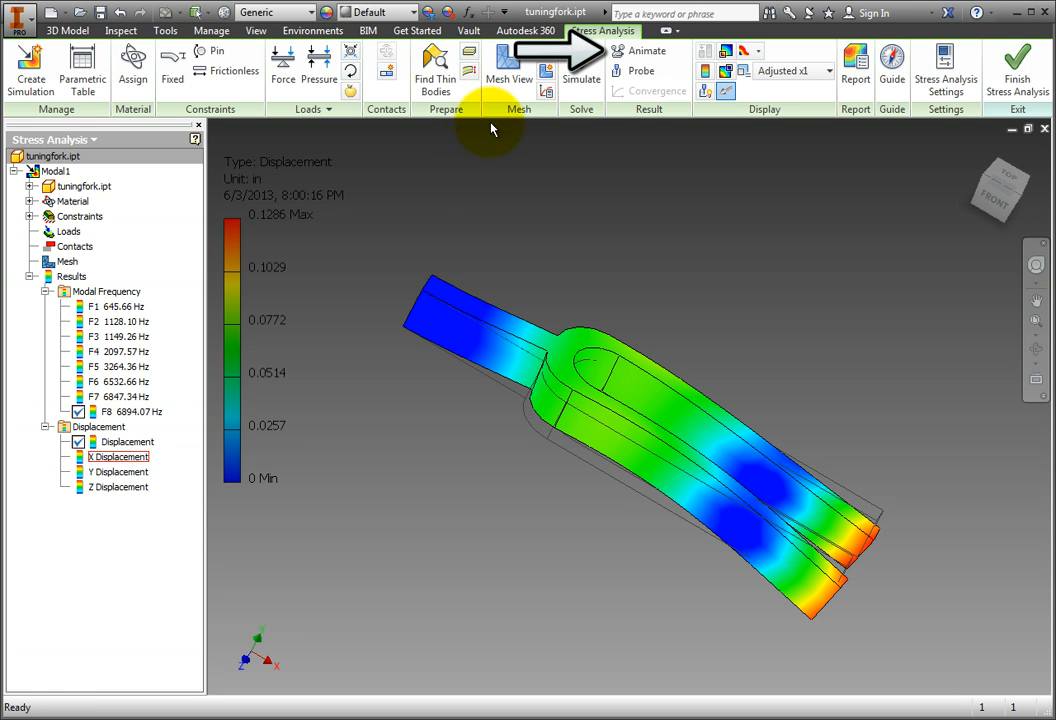
# - Animate the 6894.07 Hz mode shape and turn the model to a corner view
pyautogui.click(645, 50)
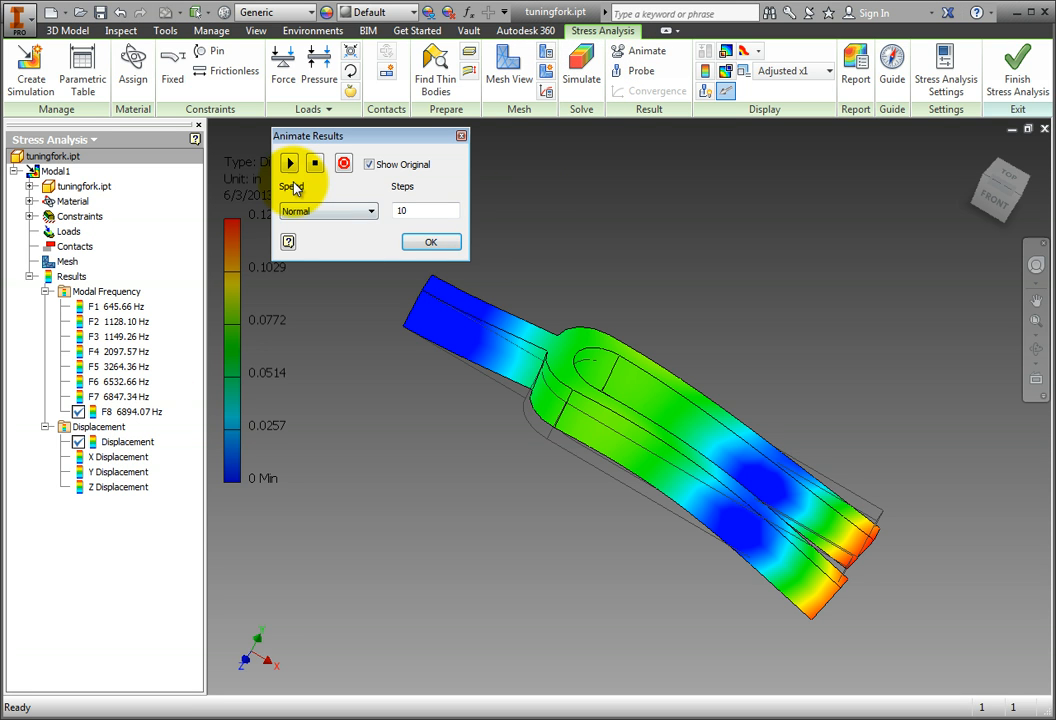
pyautogui.click(289, 163)
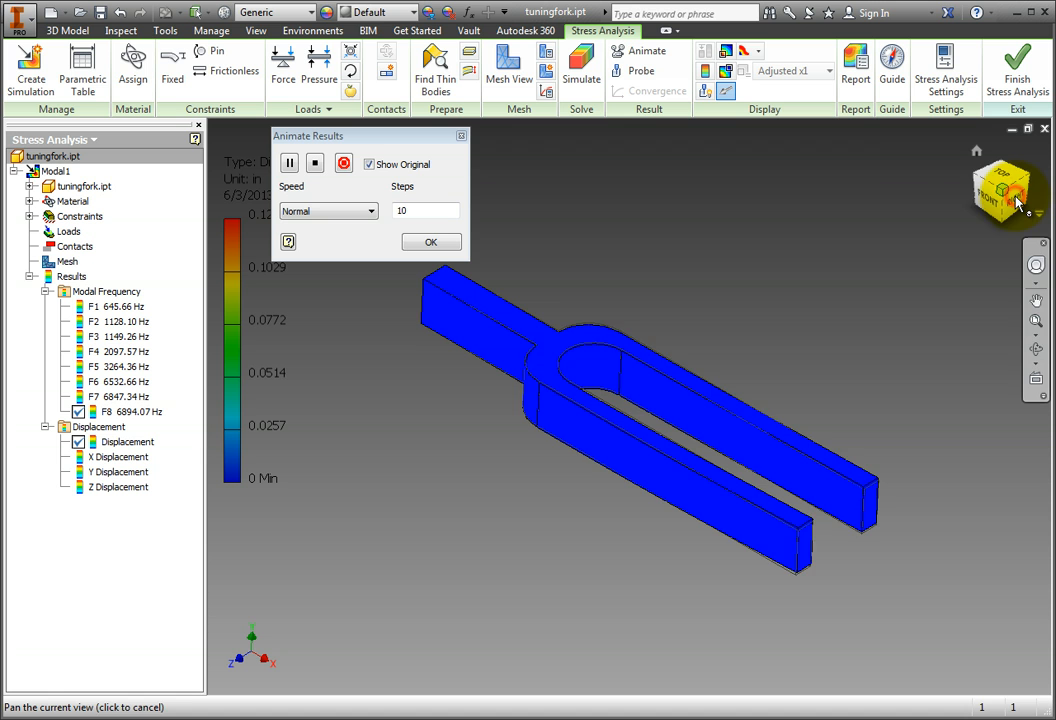
pyautogui.click(430, 242)
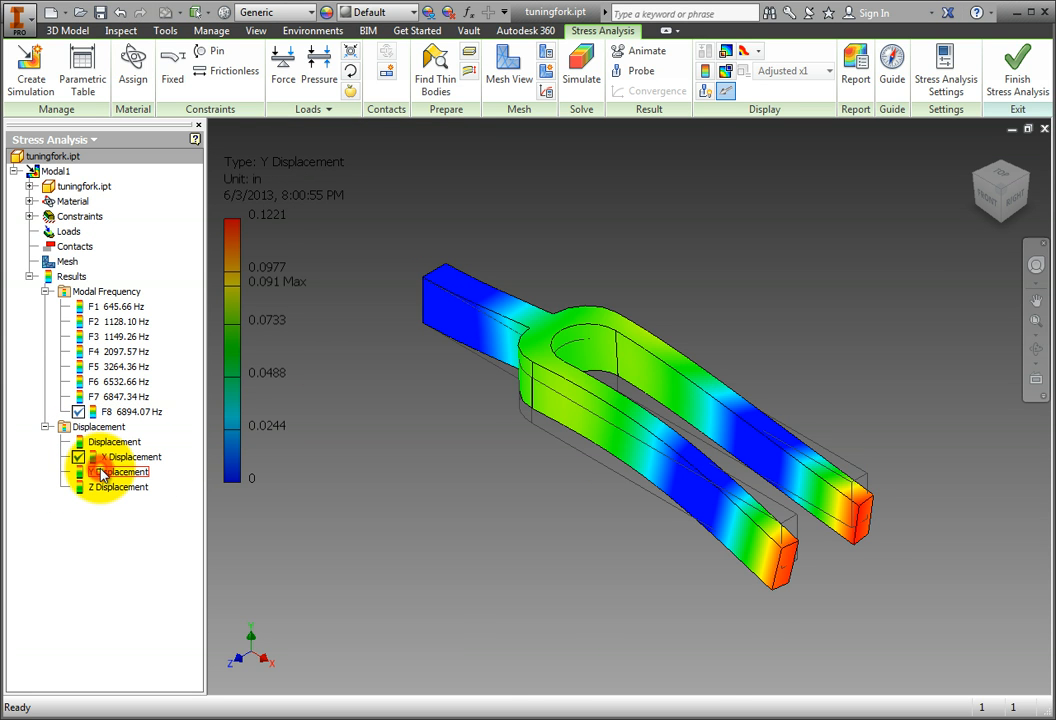
# - Activate the 645.66 Hz mode's X Displacement result
pyautogui.click(120, 487)
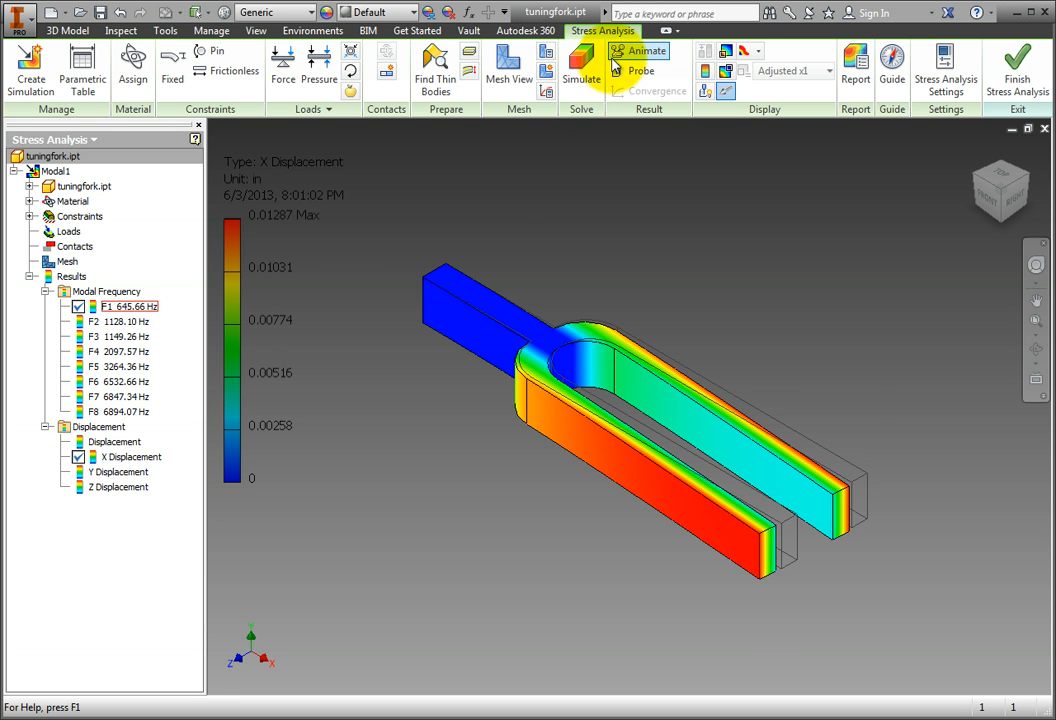
# - Play the 645.66 Hz X Displacement animation in the Animate Results dialog
pyautogui.click(621, 51)
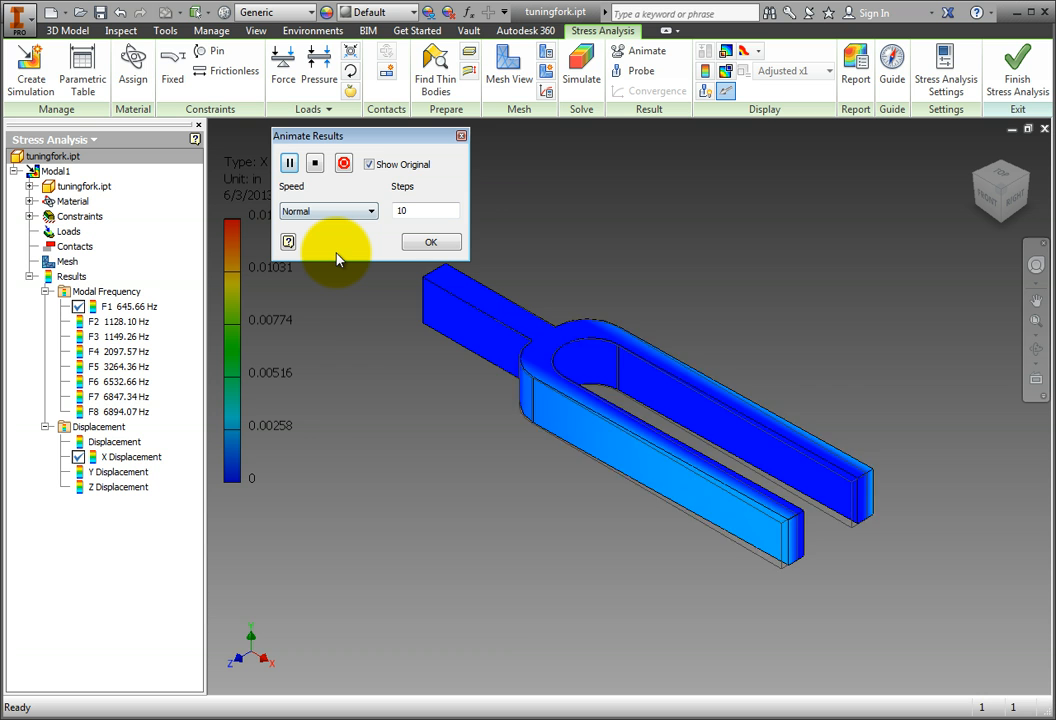
pyautogui.click(288, 163)
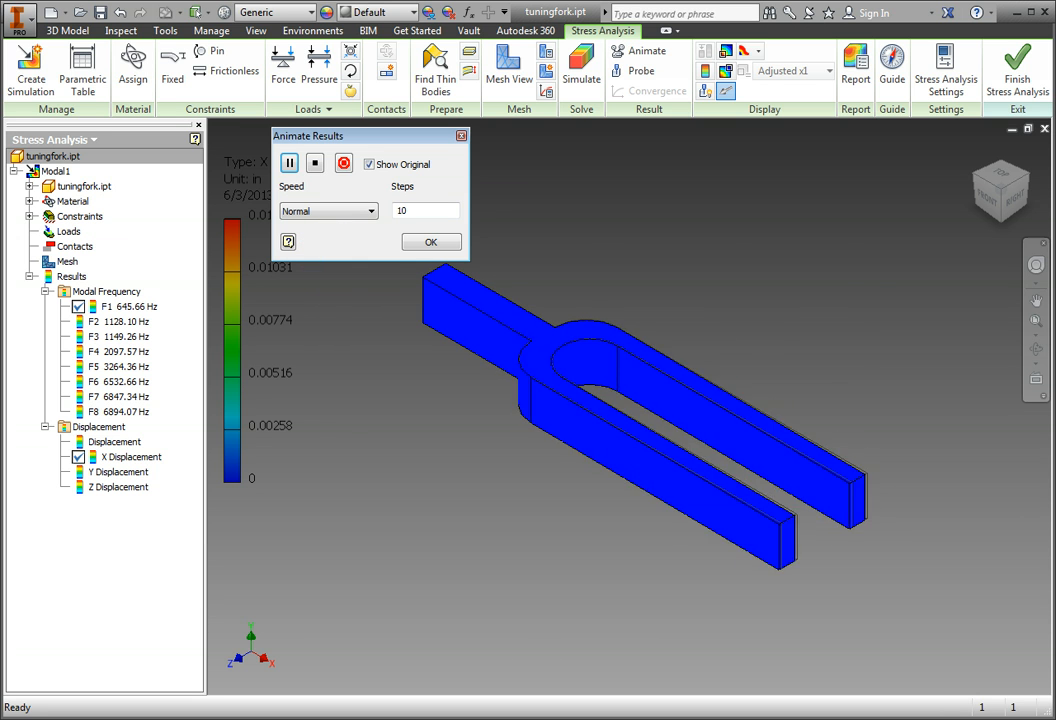
pyautogui.click(289, 163)
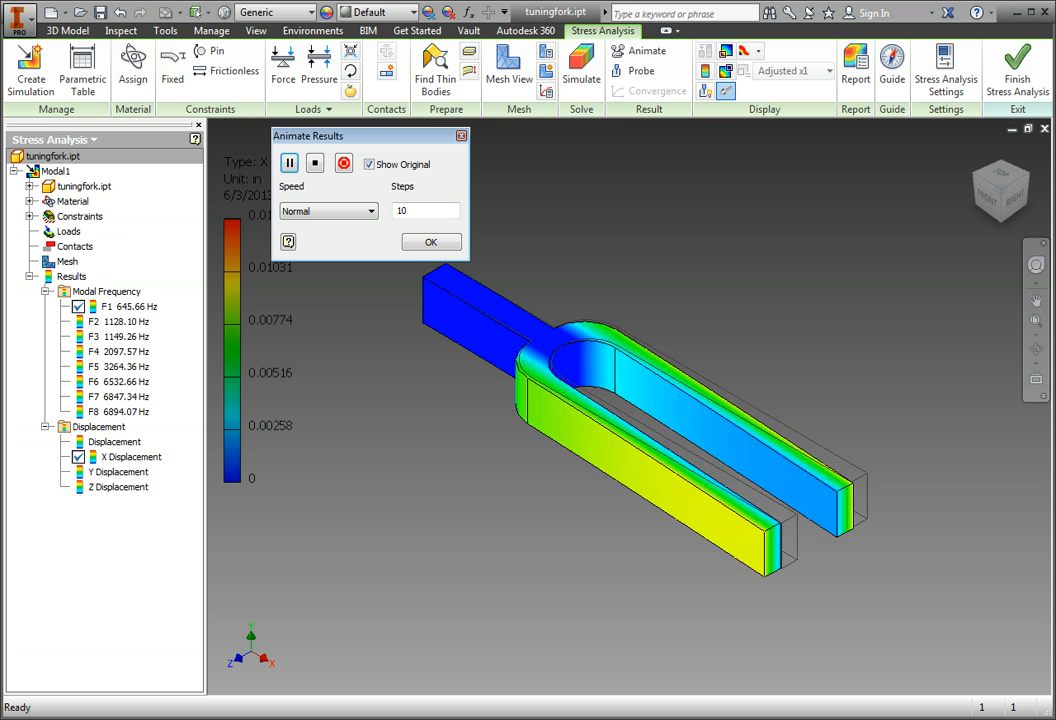